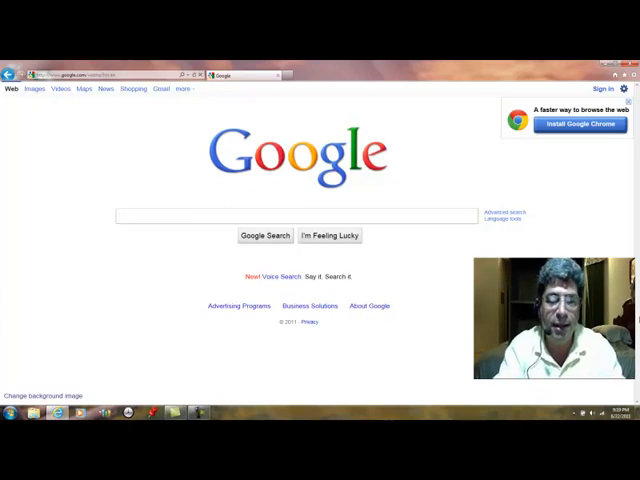
Step: Type 'express' into the Google search box, bringing up results and an 'expresspcb' suggestion
{"action": "type", "text": "expresspcb"}
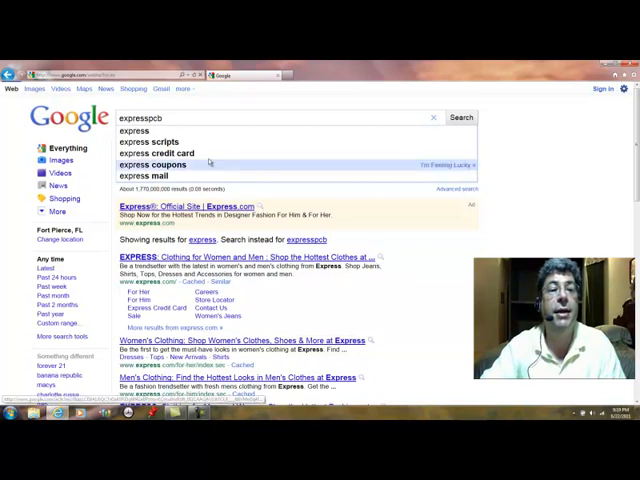
{"action": "left_click", "coordinate": [460, 117]}
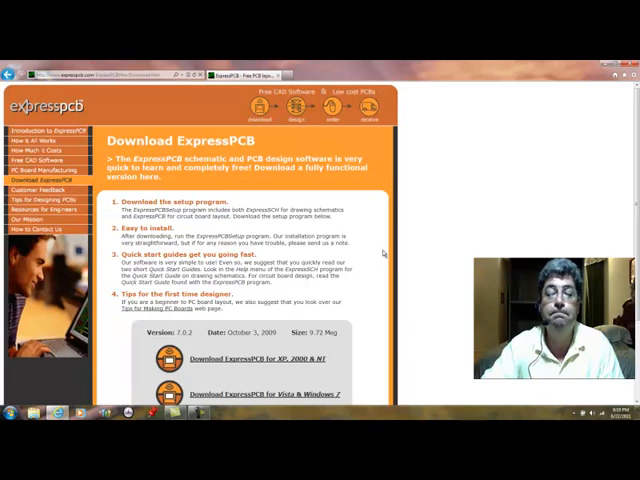
Step: Scroll down the Download ExpressPCB page to the XP/2000/NT and Vista/Windows 7 links
{"action": "scroll", "scroll_direction": "down", "scroll_amount": 3}
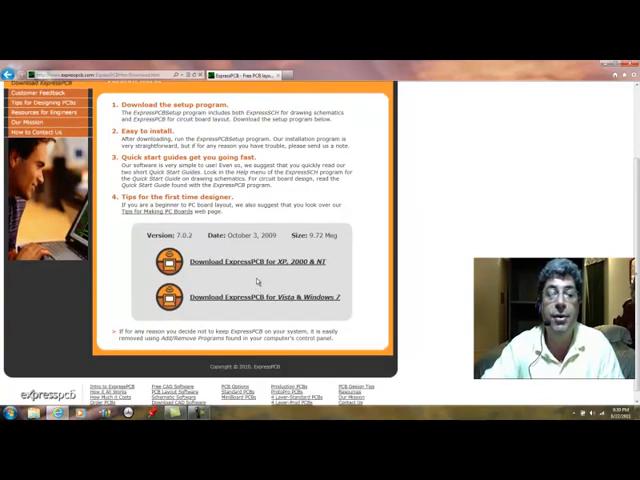
{"action": "mouse_move", "coordinate": [258, 262]}
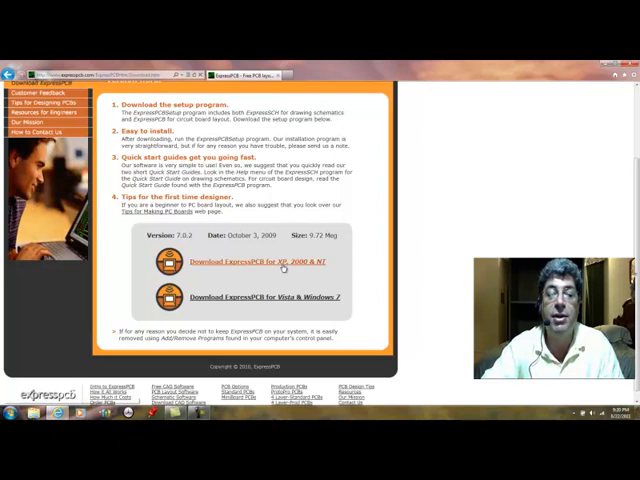